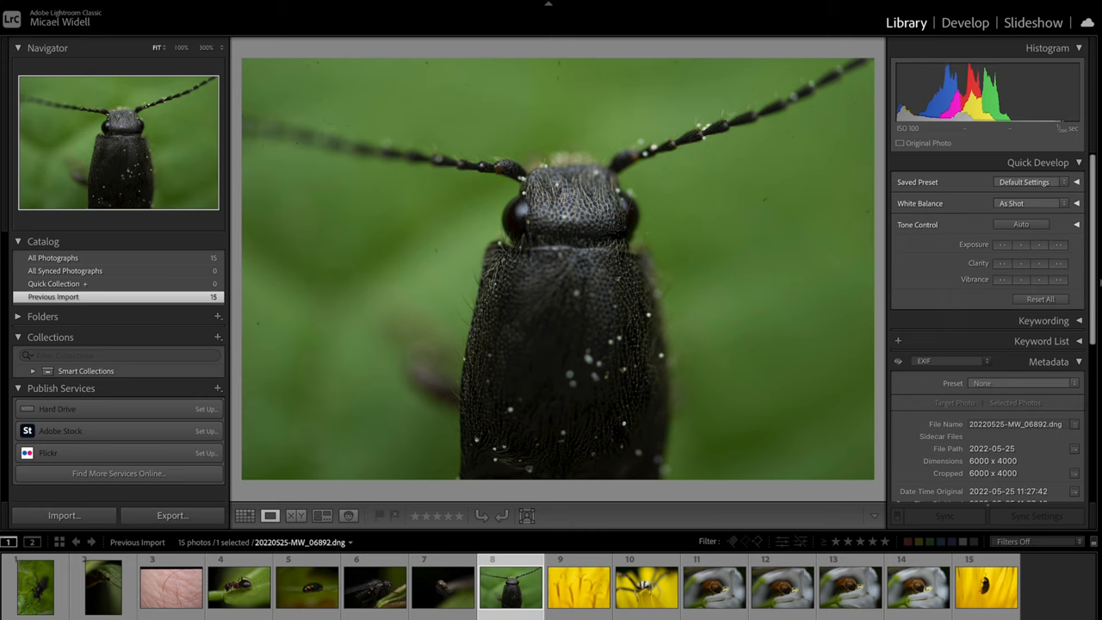
pyautogui.moveTo(401, 111)
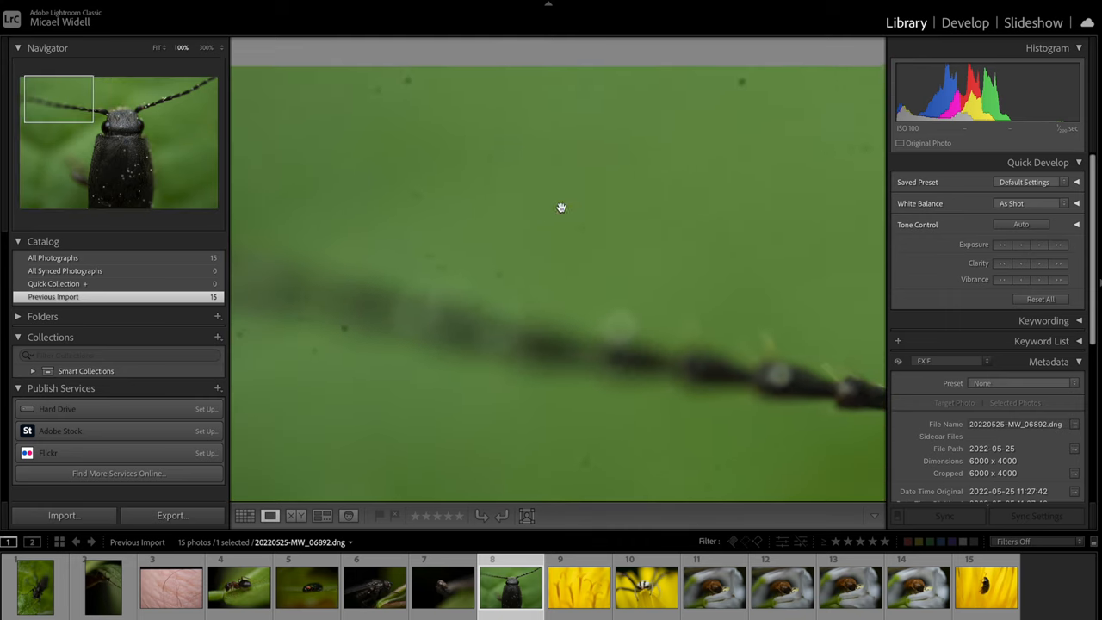
# - Inspect the beetle photo for dust, then open yellow flower photo 9 in Develop
pyautogui.moveTo(560, 208); pyautogui.dragTo(556, 329)
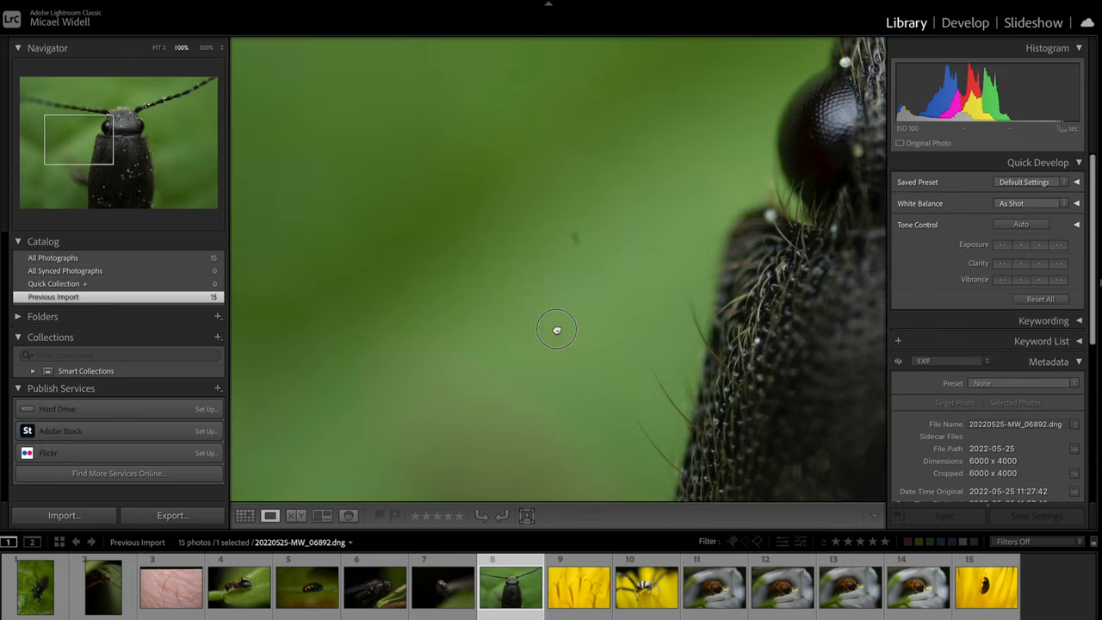
pyautogui.moveTo(556, 330); pyautogui.dragTo(573, 164)
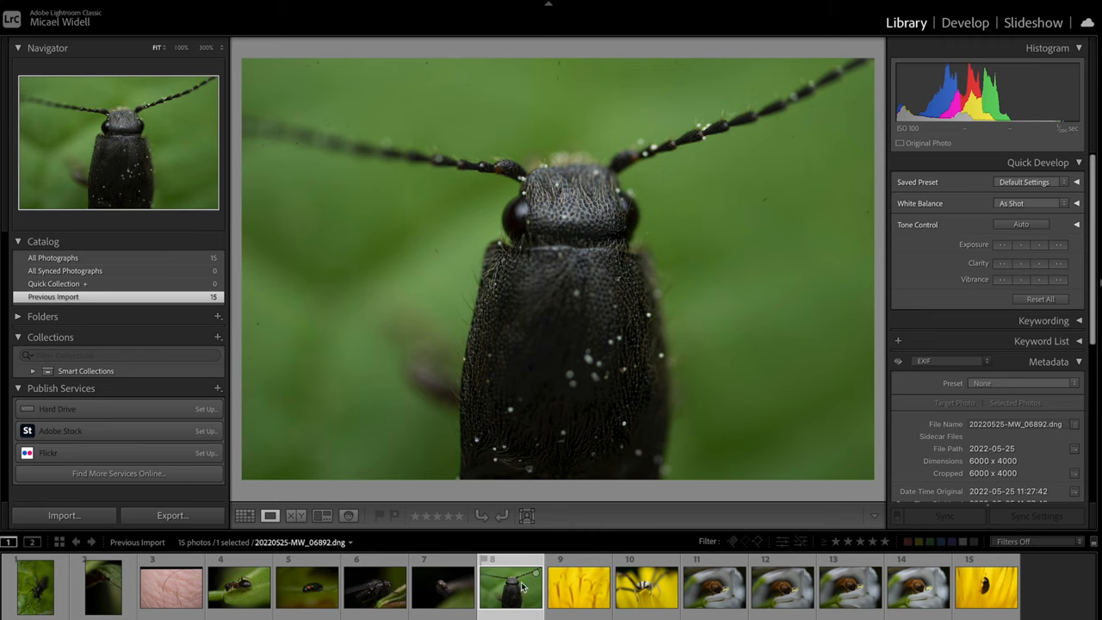
pyautogui.click(579, 587)
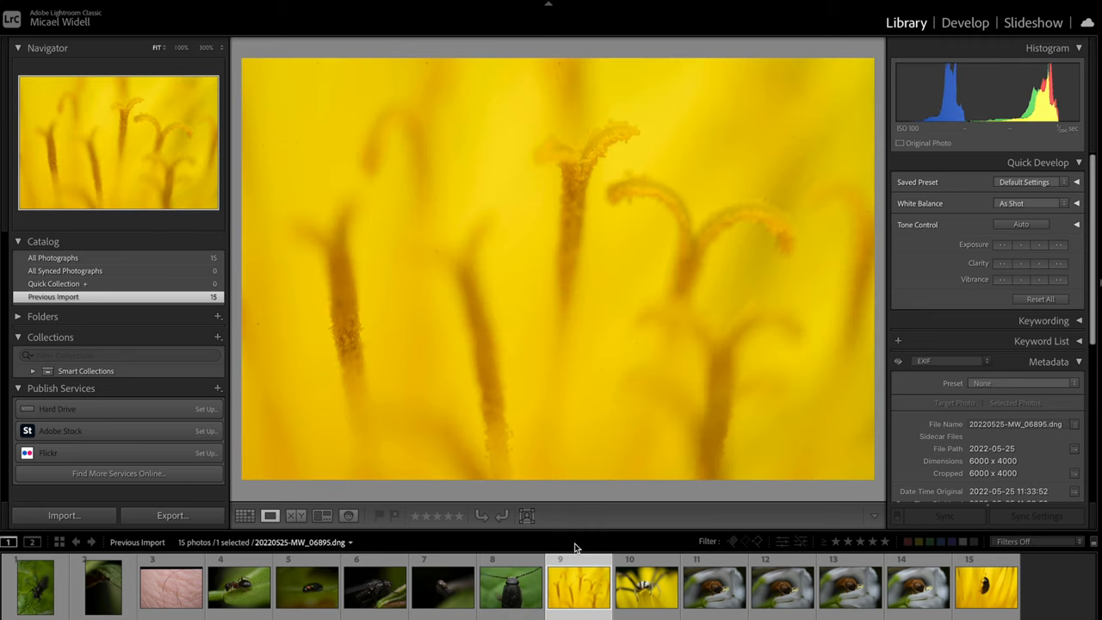
pyautogui.moveTo(820, 91)
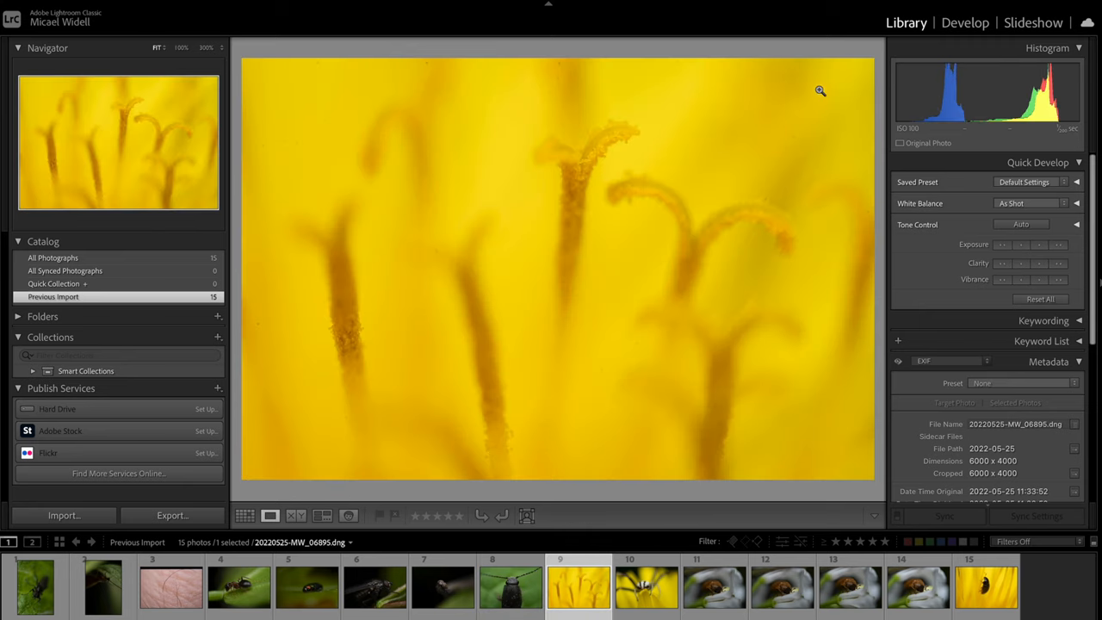
pyautogui.click(966, 22)
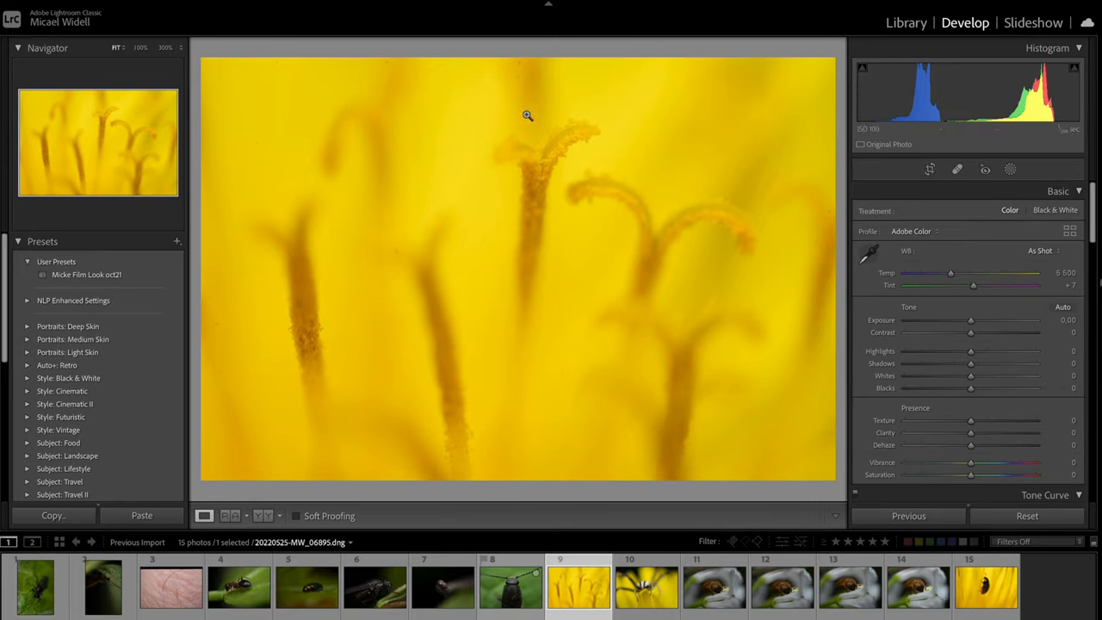
pyautogui.moveTo(962, 182)
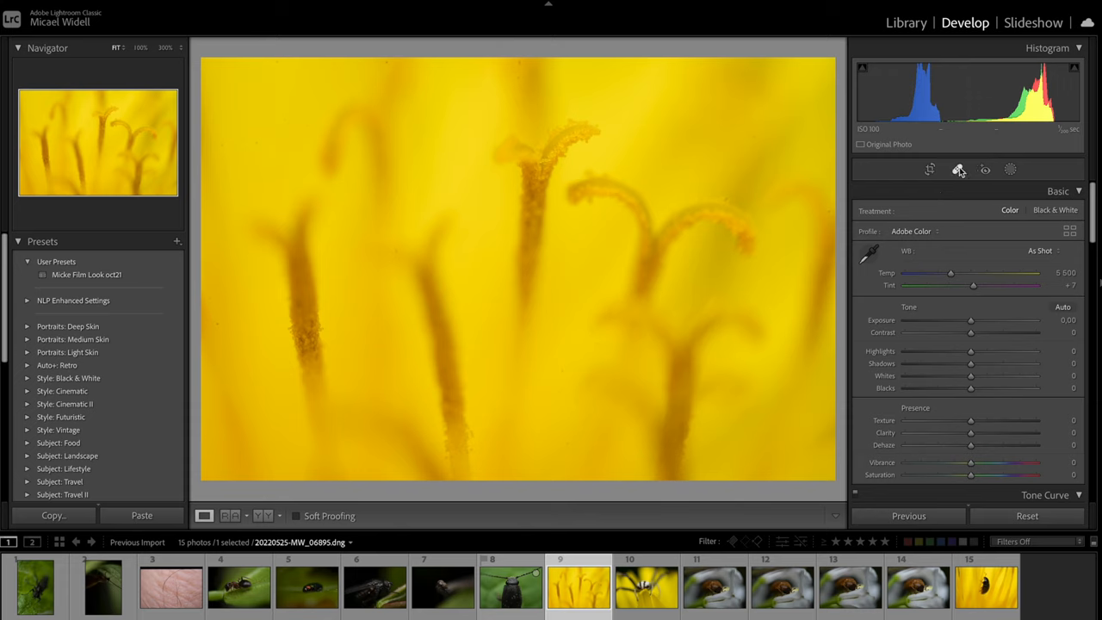
# - Turn on Spot Removal with Visualize Spots, brush size 60 and feather 36
pyautogui.click(958, 168)
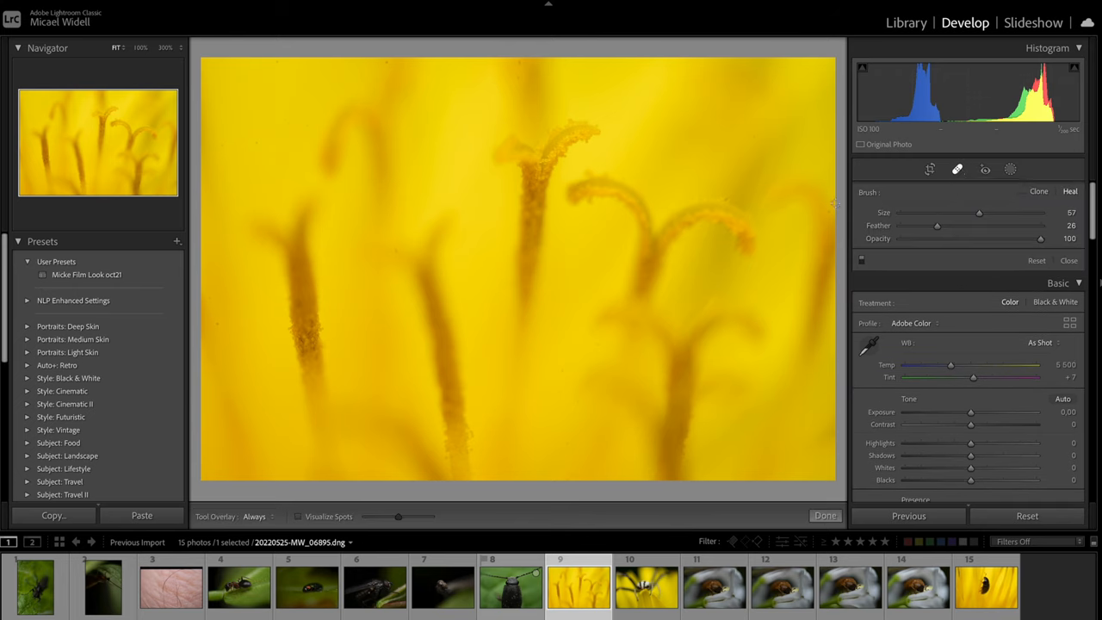
pyautogui.moveTo(448, 151)
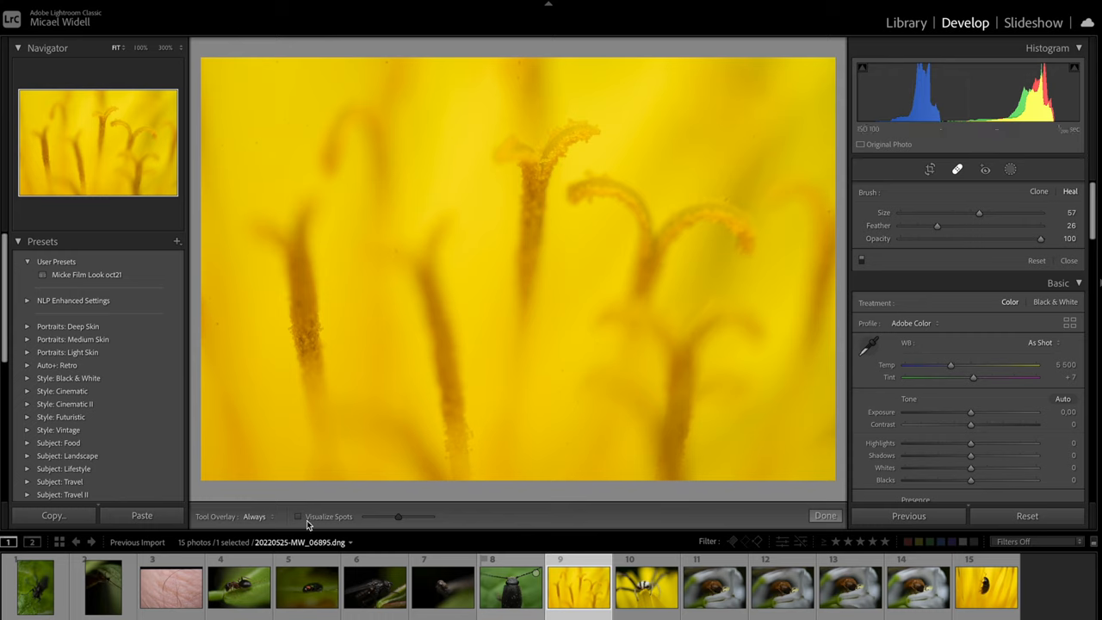
pyautogui.click(299, 516)
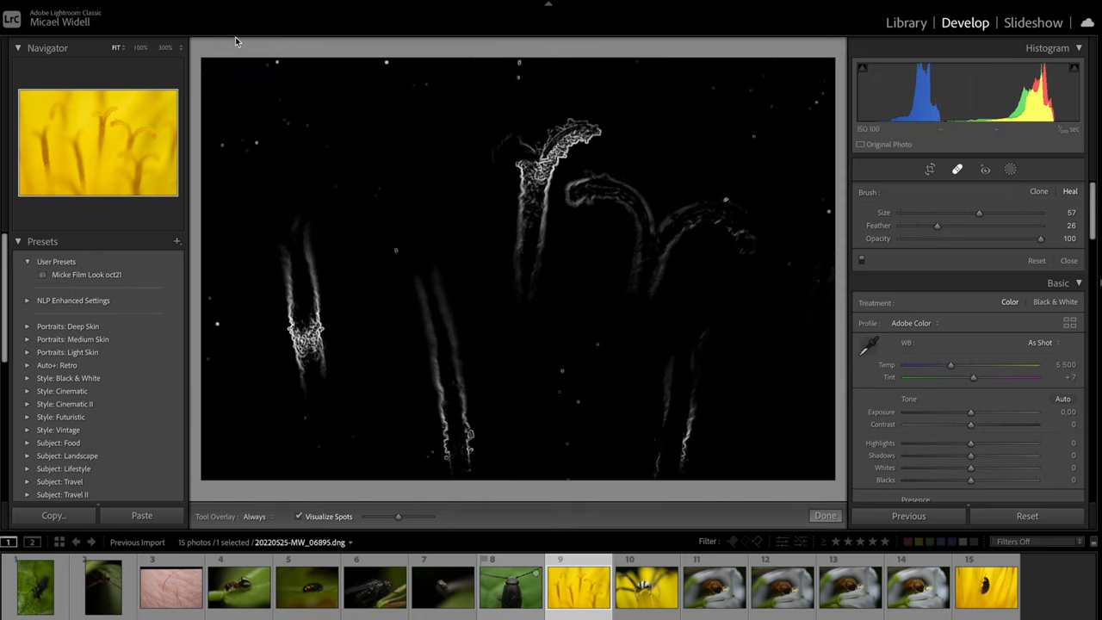
pyautogui.moveTo(222, 144)
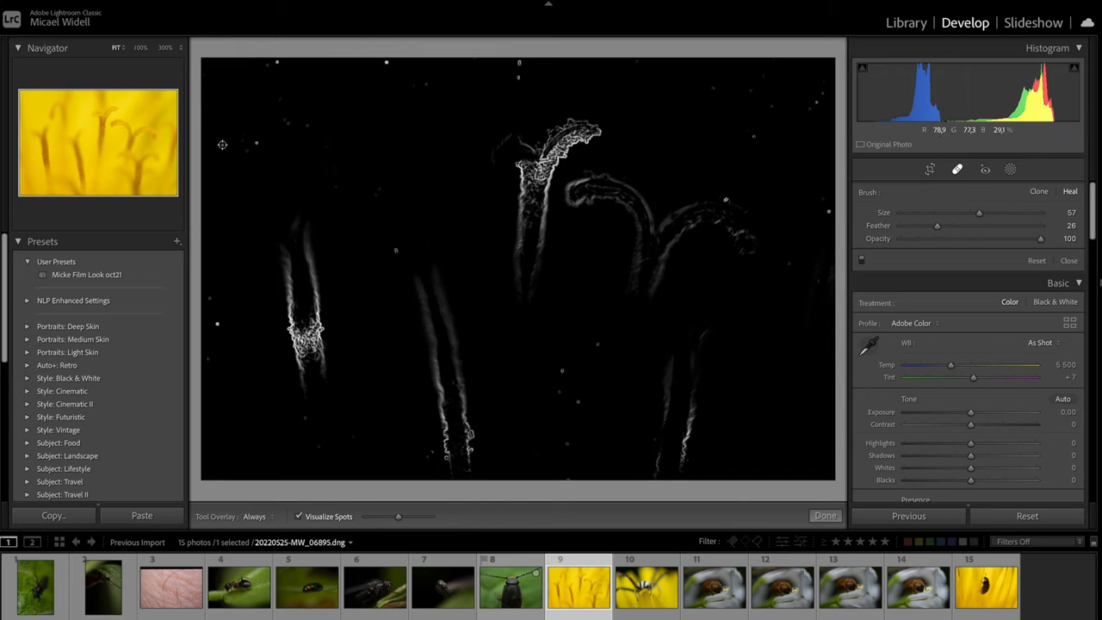
pyautogui.moveTo(980, 213); pyautogui.dragTo(967, 213)
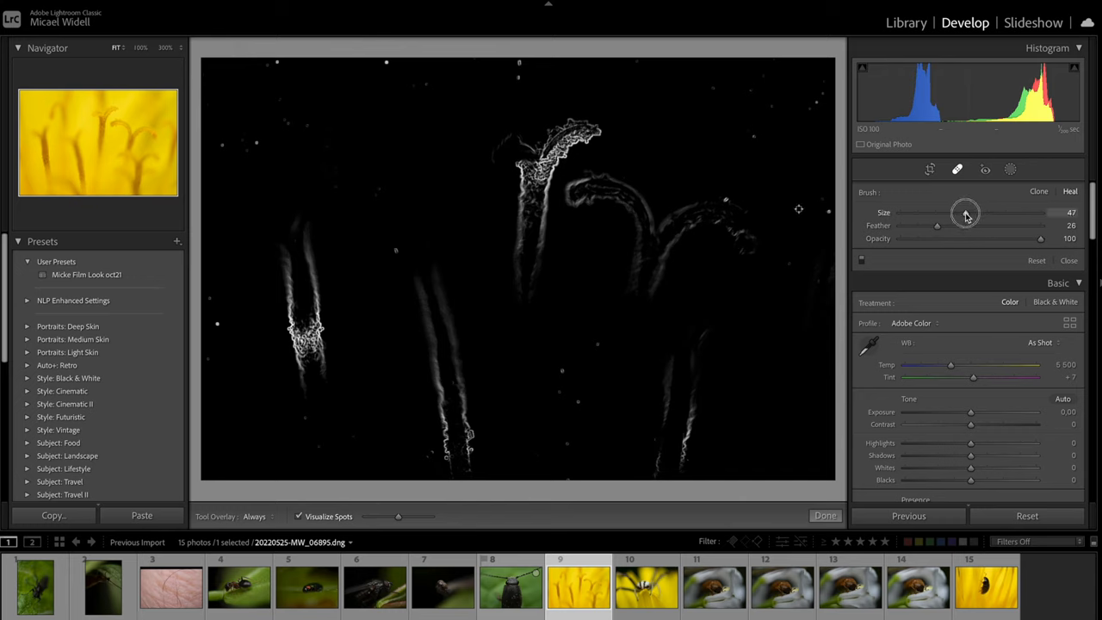
pyautogui.moveTo(967, 212); pyautogui.dragTo(972, 212)
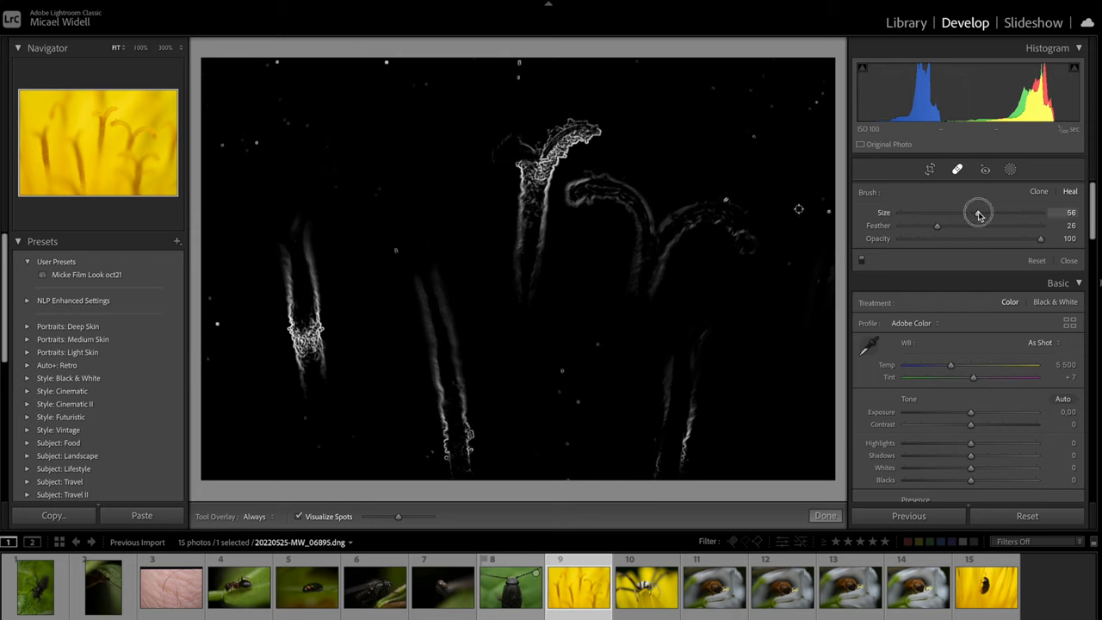
pyautogui.moveTo(980, 213); pyautogui.dragTo(984, 213)
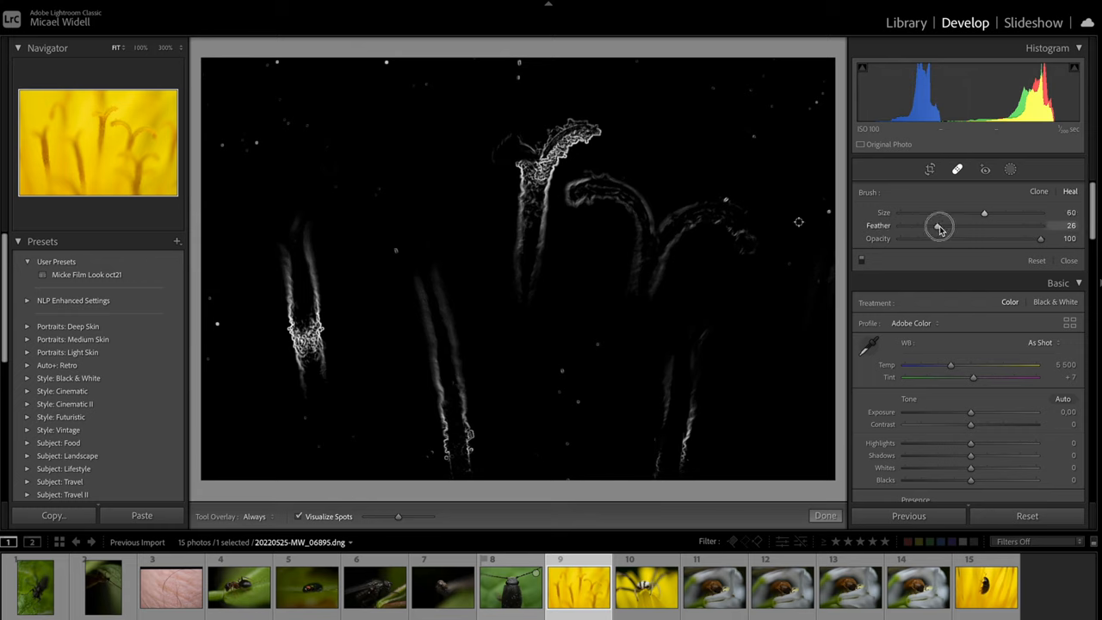
pyautogui.moveTo(938, 226); pyautogui.dragTo(967, 225)
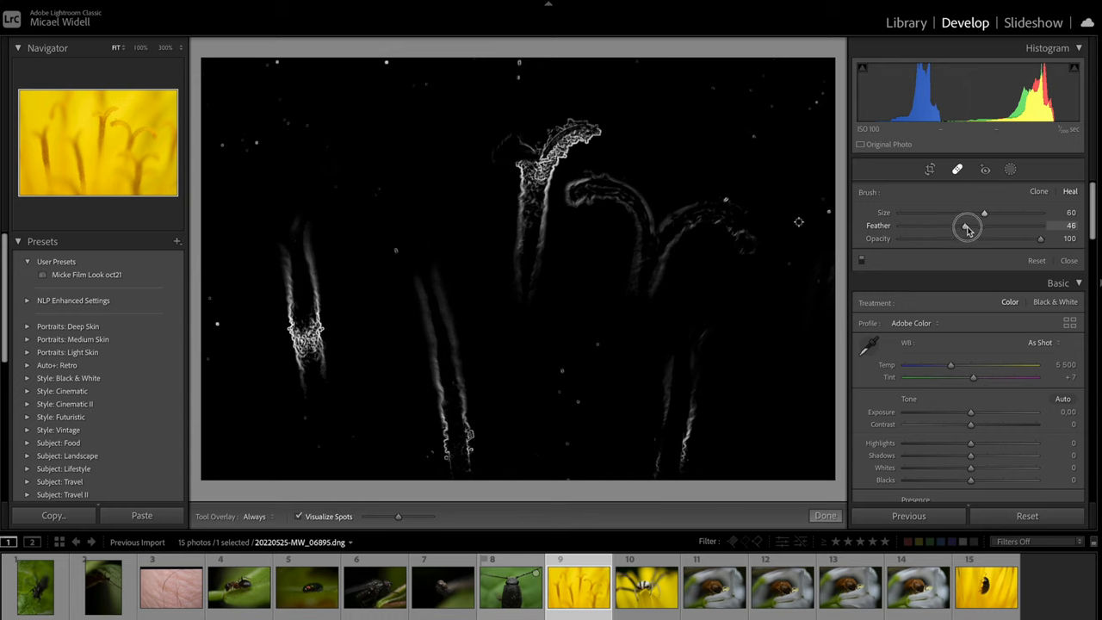
pyautogui.moveTo(969, 226); pyautogui.dragTo(953, 226)
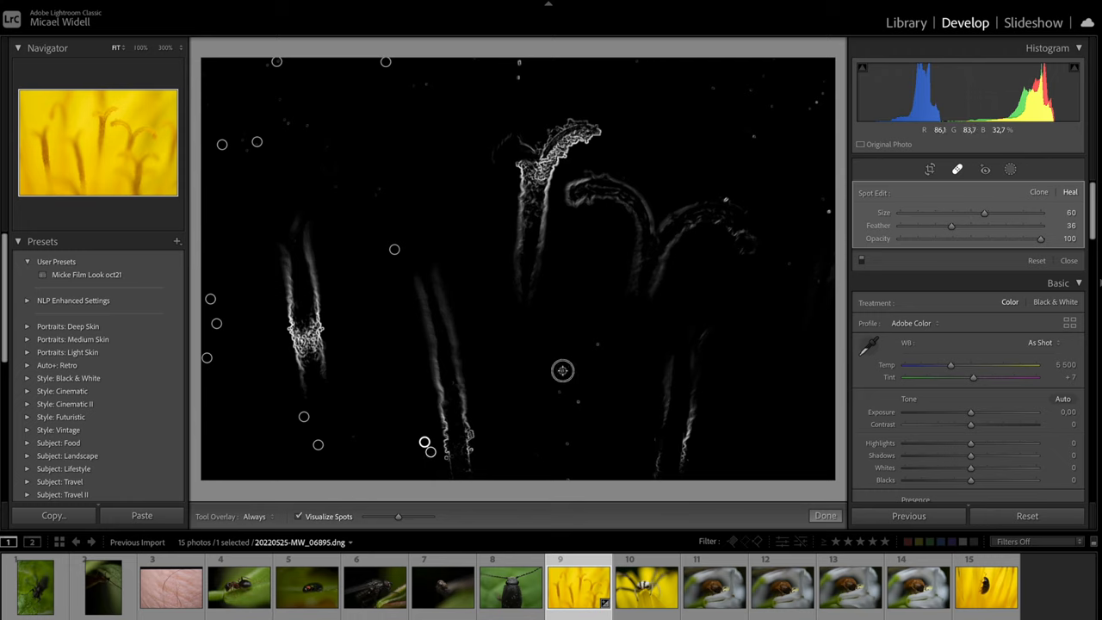
# - Heal the white dust specks with the brush, then turn Visualize Spots off
pyautogui.click(577, 405)
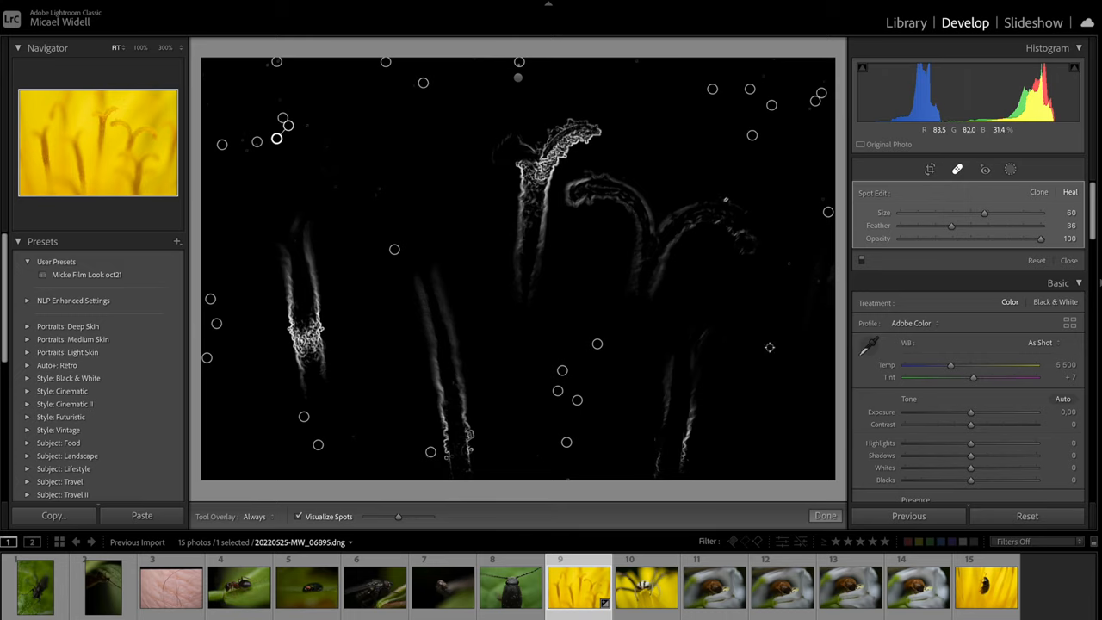
pyautogui.click(299, 517)
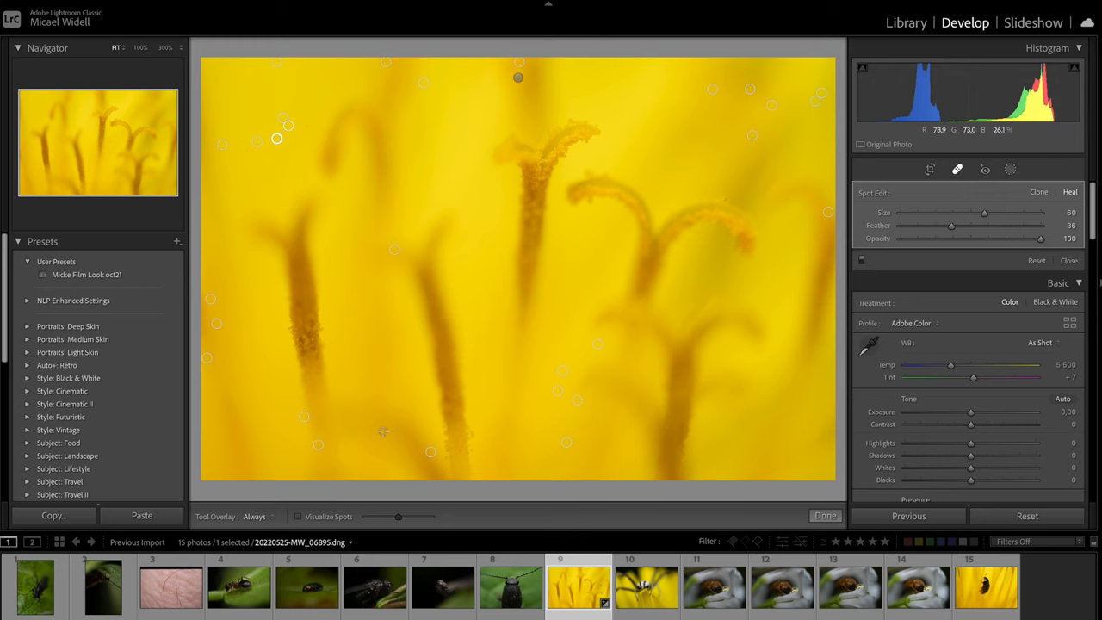
pyautogui.click(825, 515)
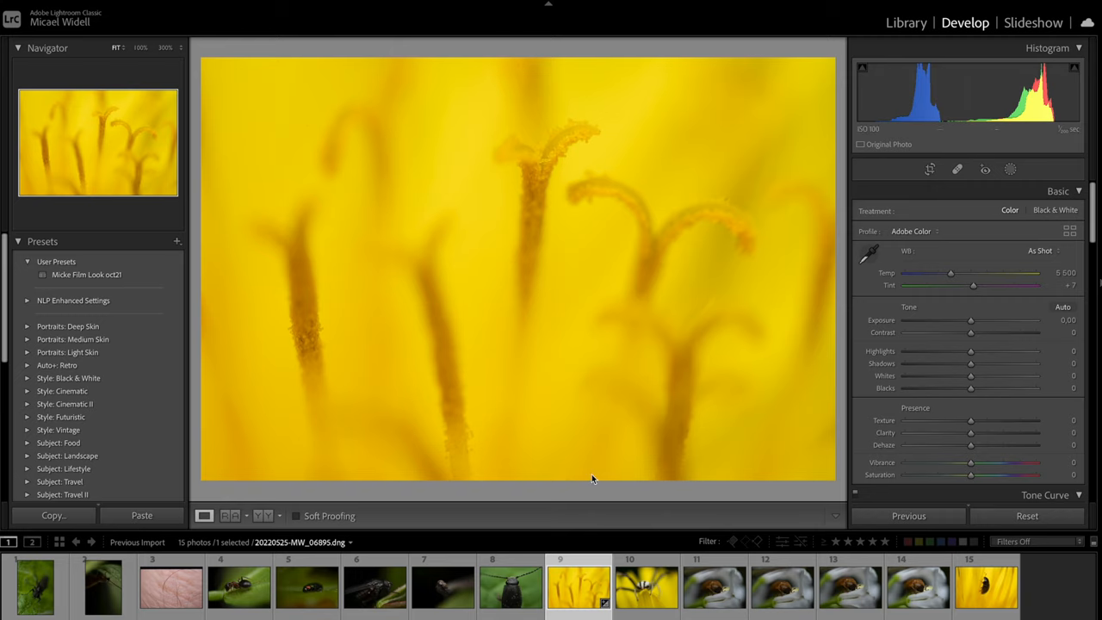
pyautogui.click(646, 585)
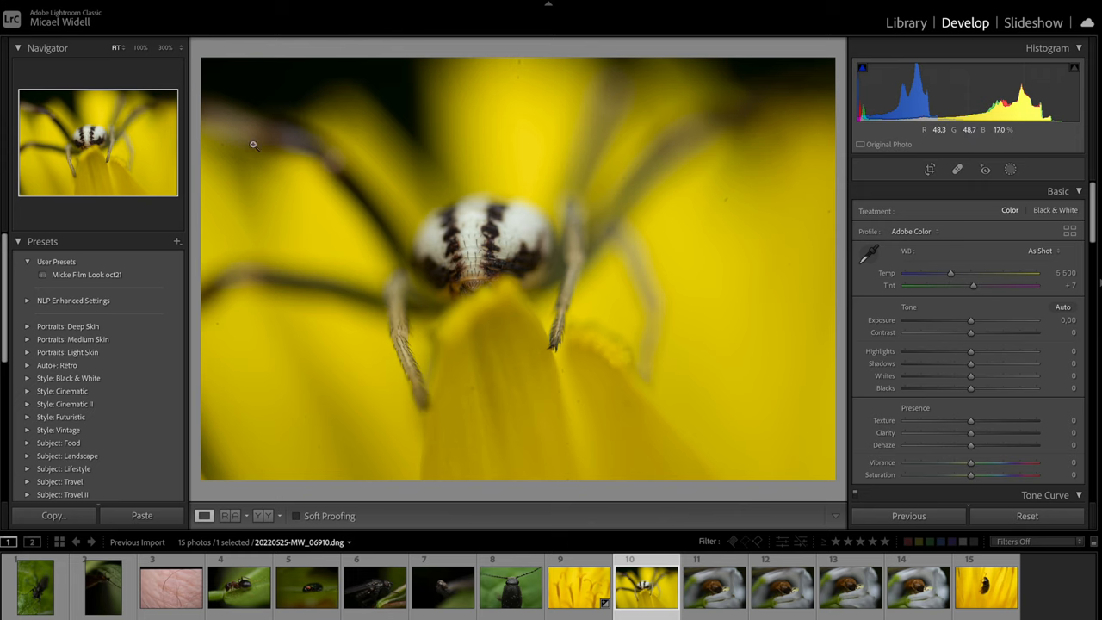
pyautogui.click(987, 586)
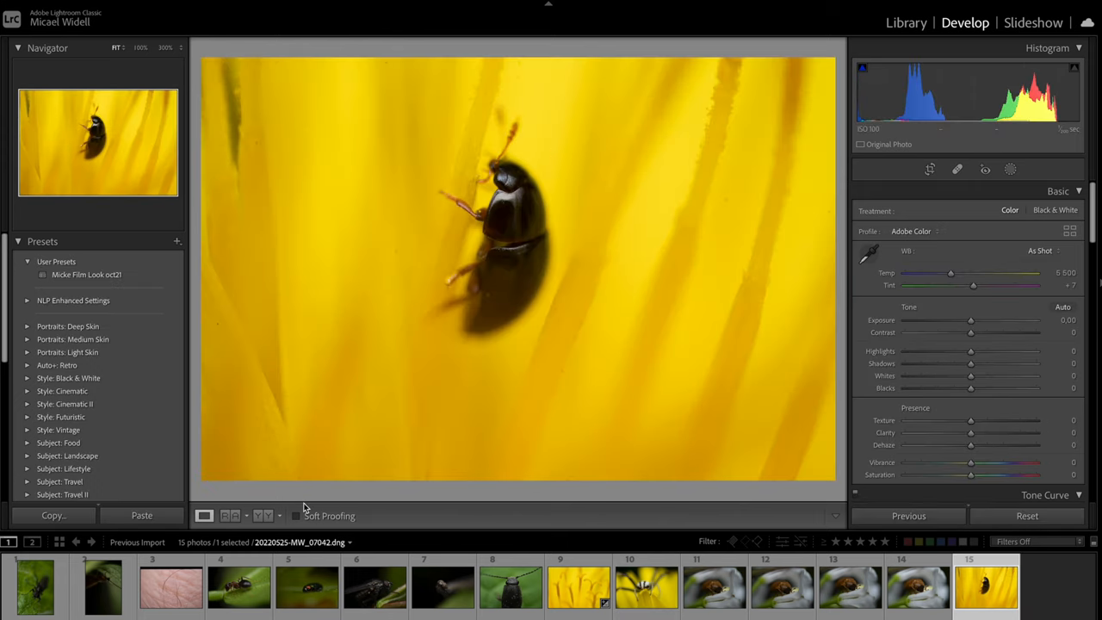
pyautogui.click(238, 587)
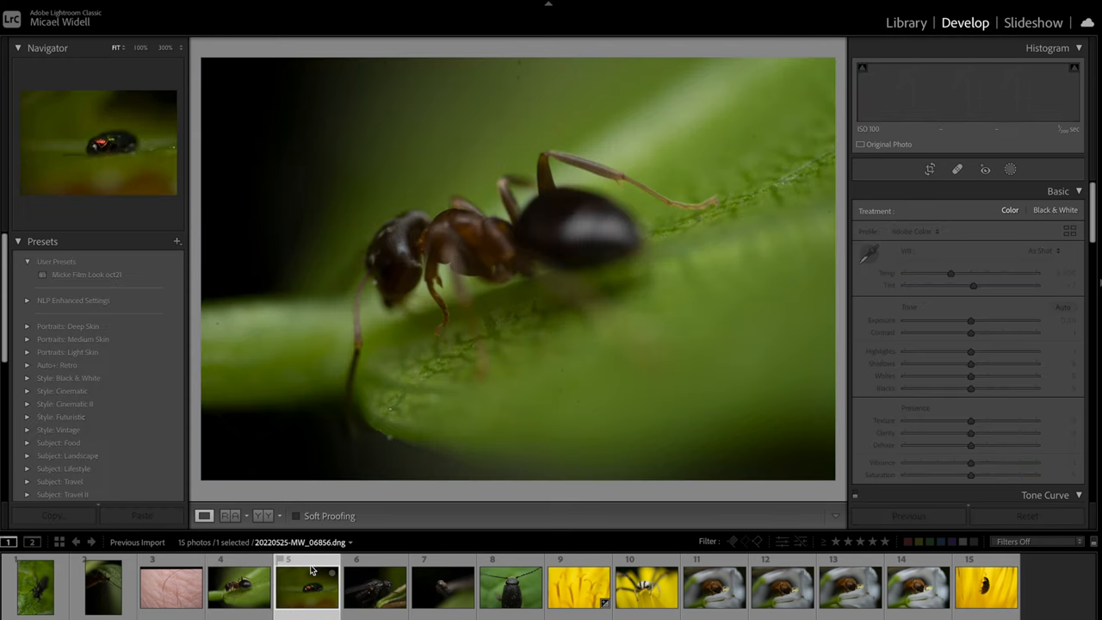
pyautogui.click(35, 586)
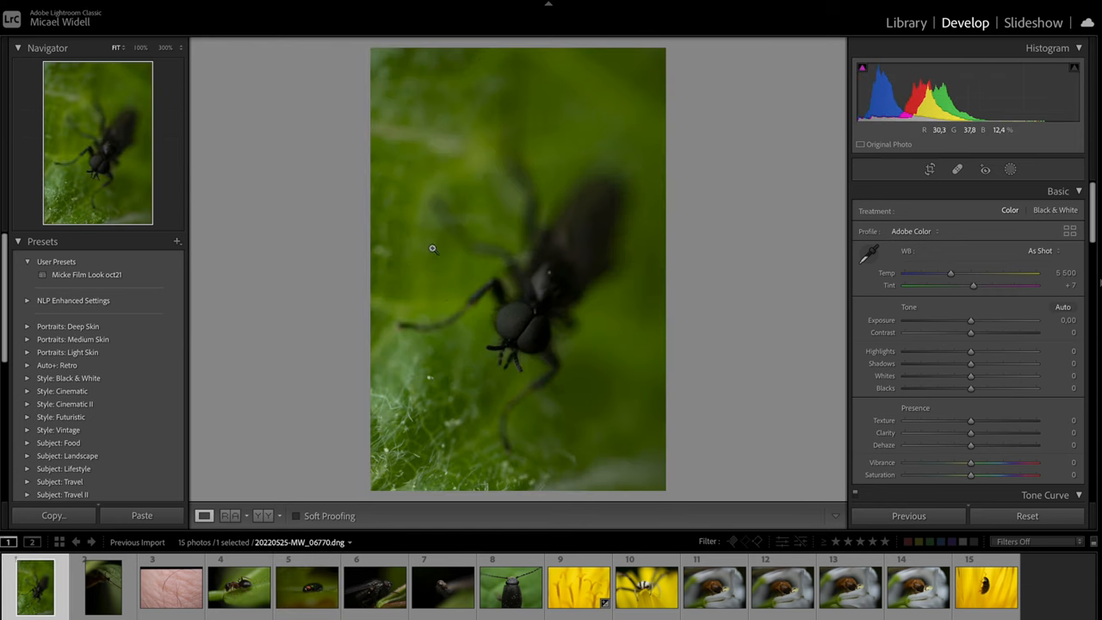
pyautogui.click(433, 248)
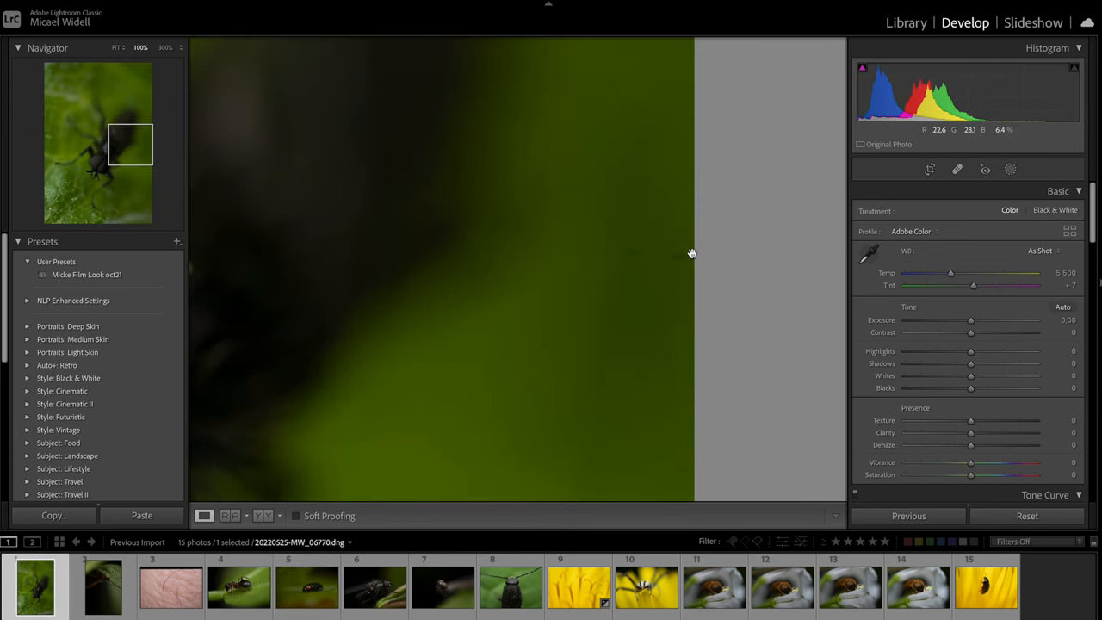
pyautogui.click(578, 587)
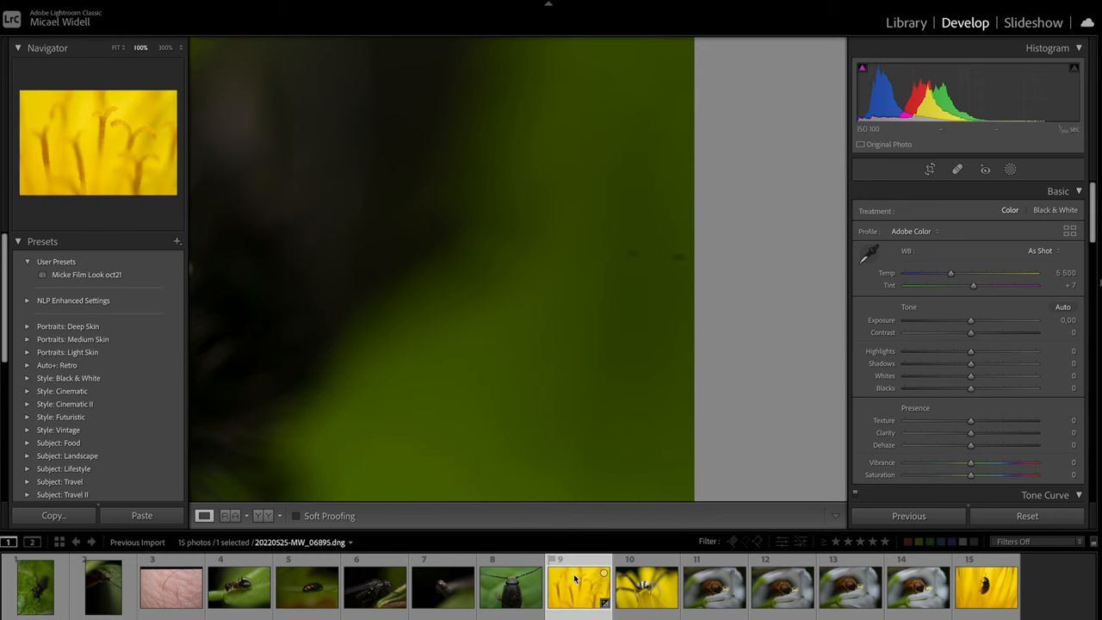
pyautogui.click(647, 587)
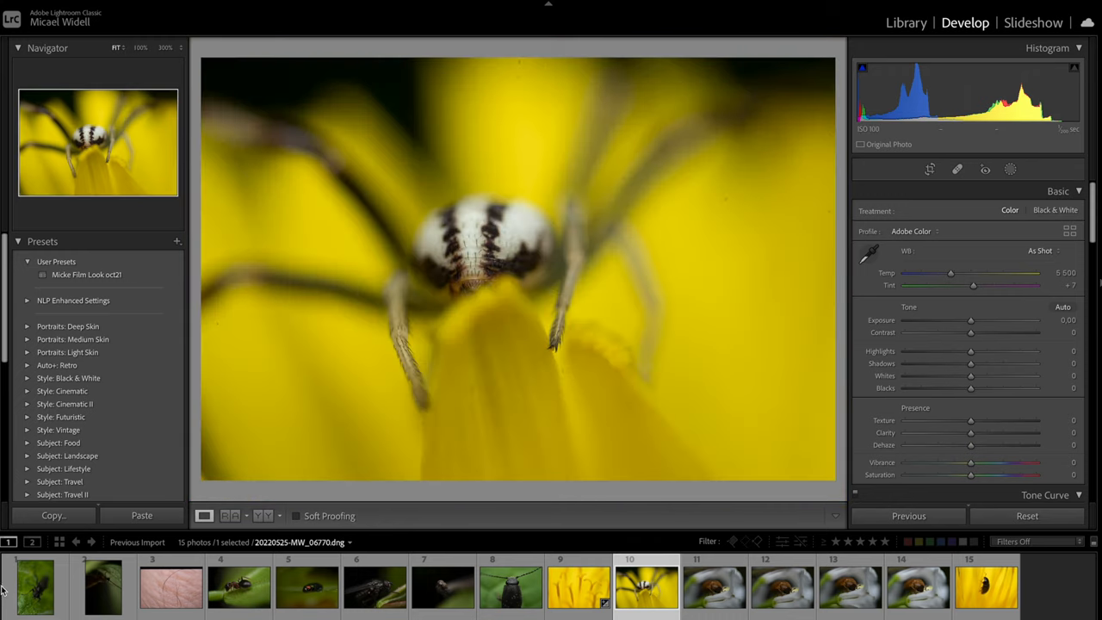
pyautogui.click(579, 587)
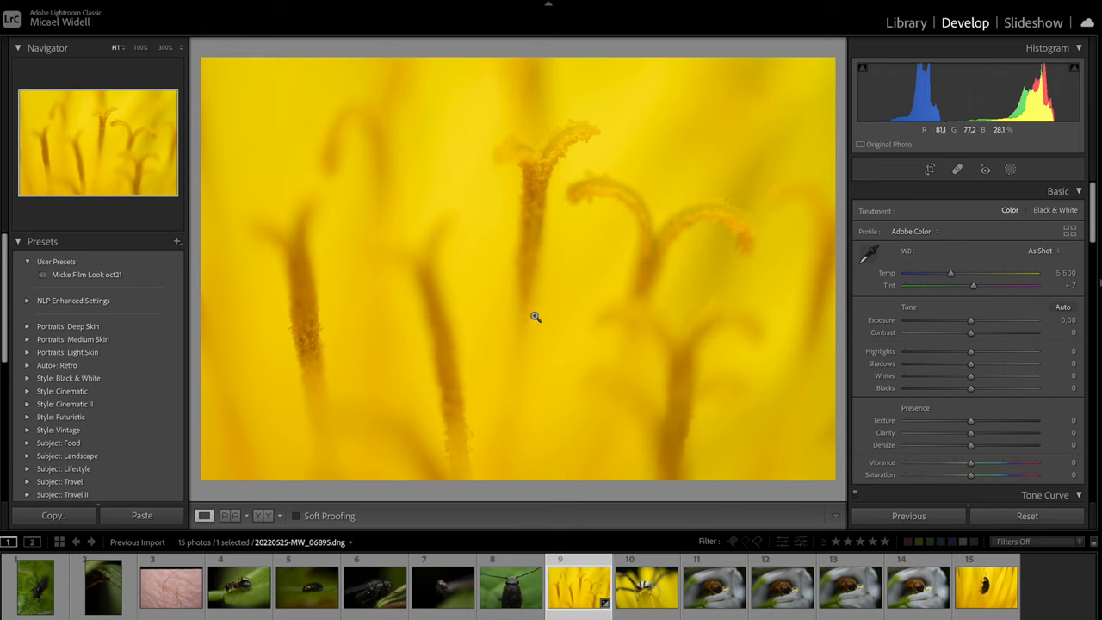
pyautogui.moveTo(555, 354)
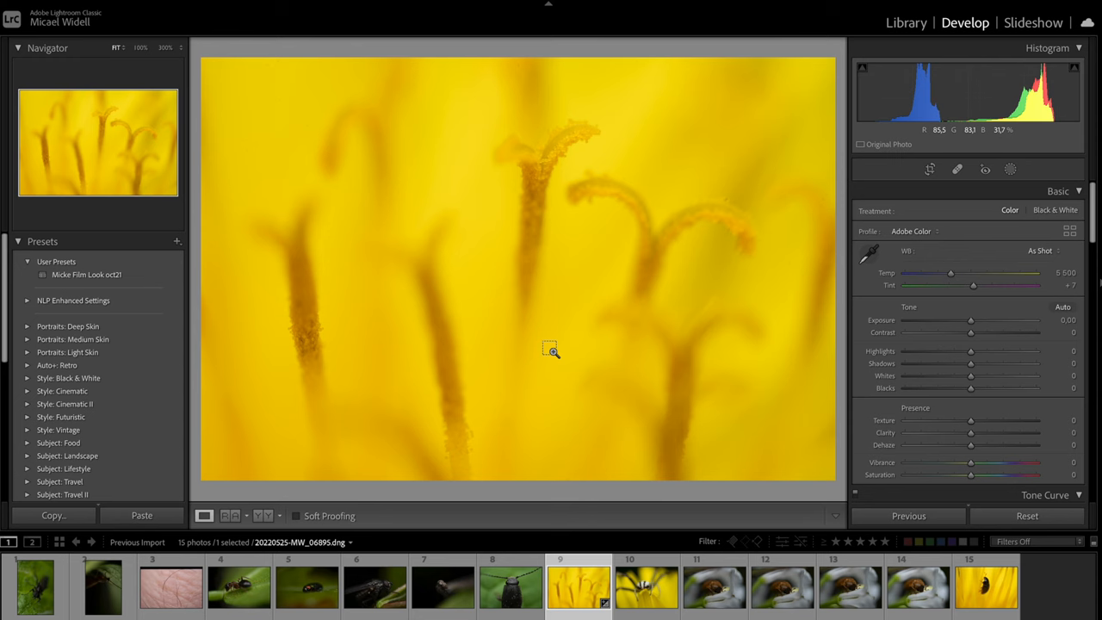
# - Copy settings with Check None applied and only Spot Removal ticked
pyautogui.click(52, 515)
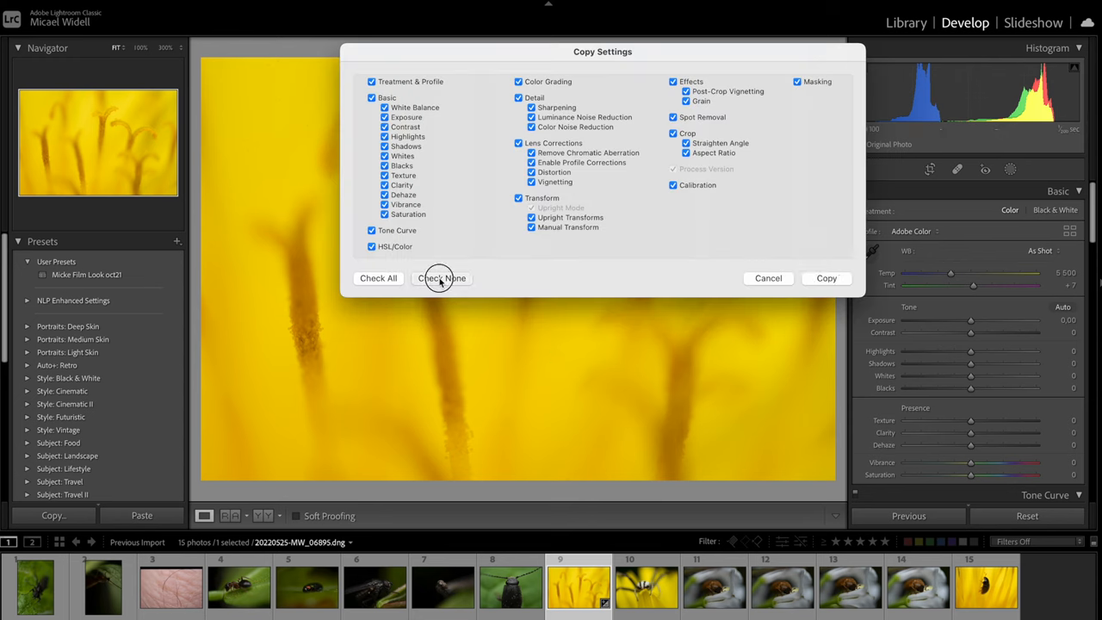
pyautogui.click(442, 277)
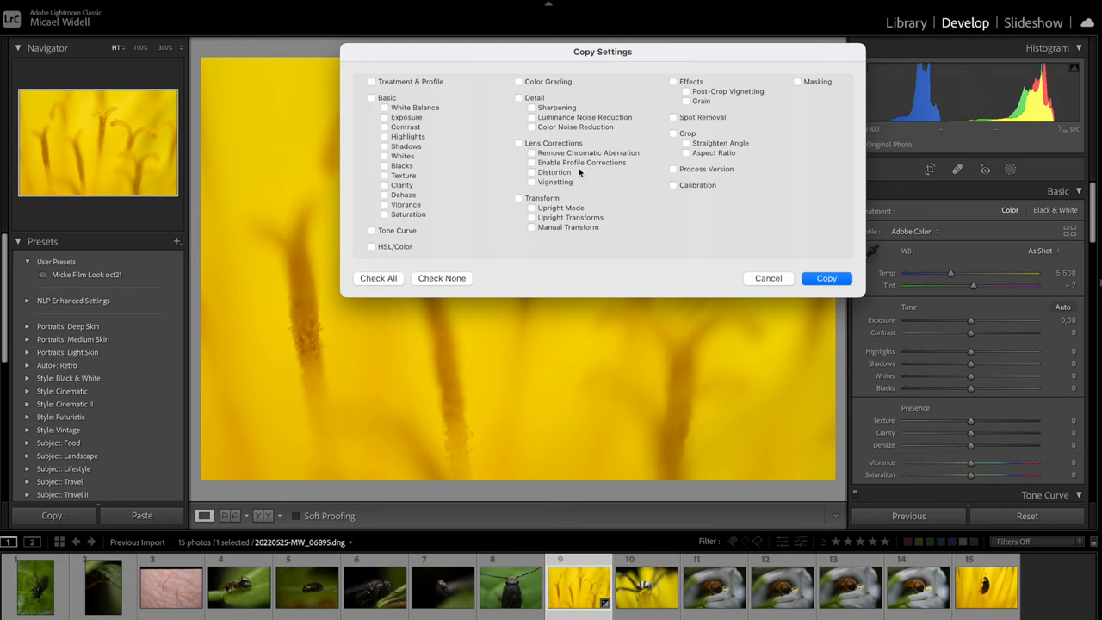
pyautogui.click(674, 117)
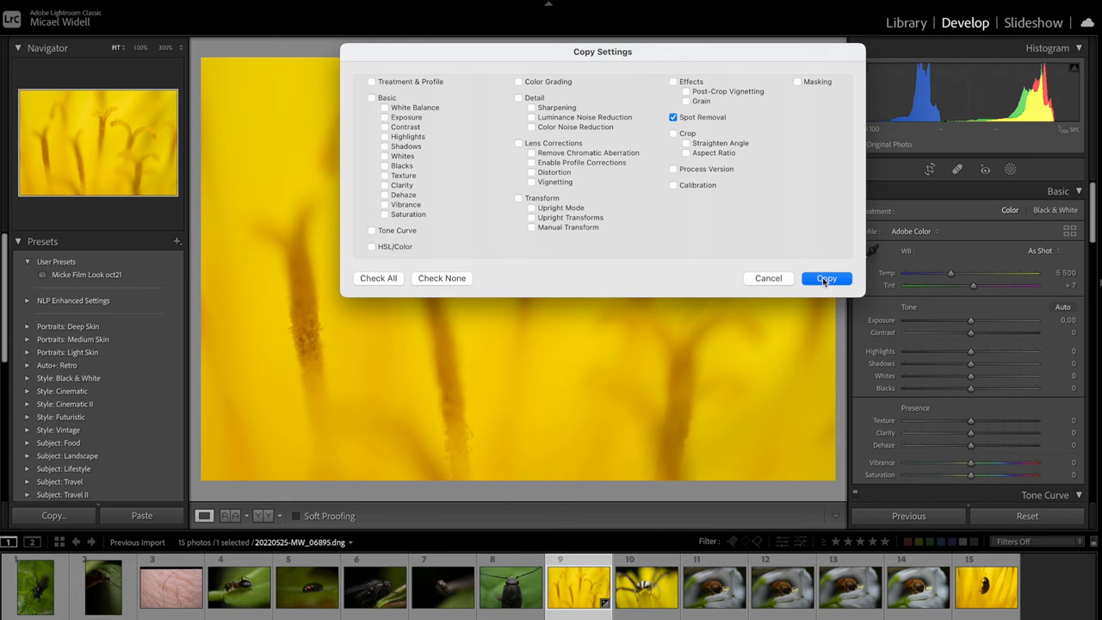
pyautogui.click(826, 278)
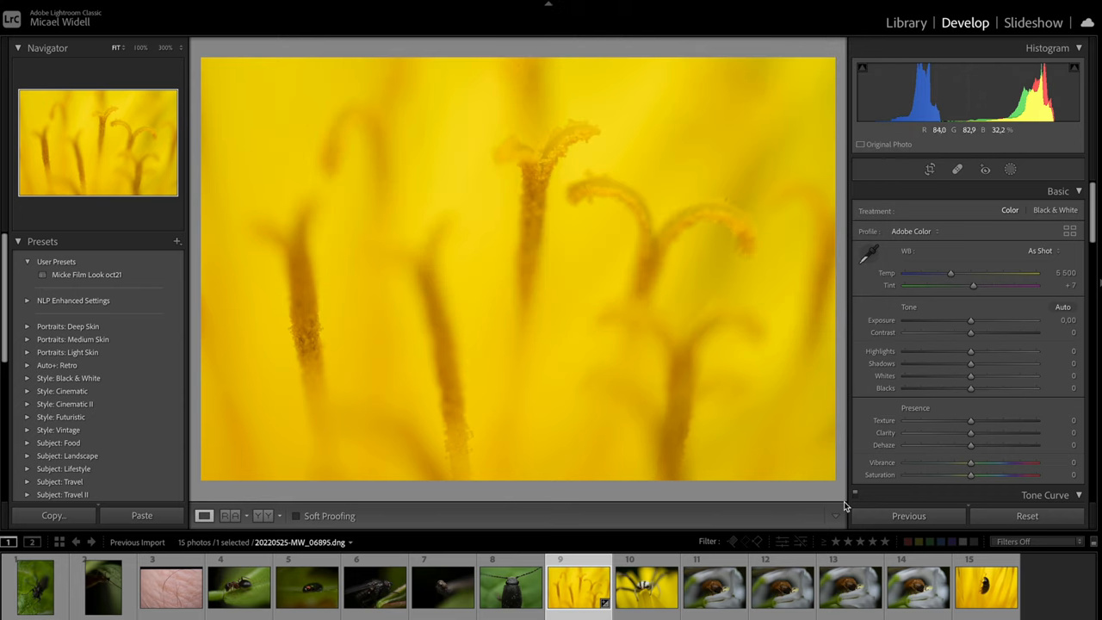
# - Paste the spot removal onto all 15 filmstrip photos, then view the white-flower beetle photo
pyautogui.click(35, 586)
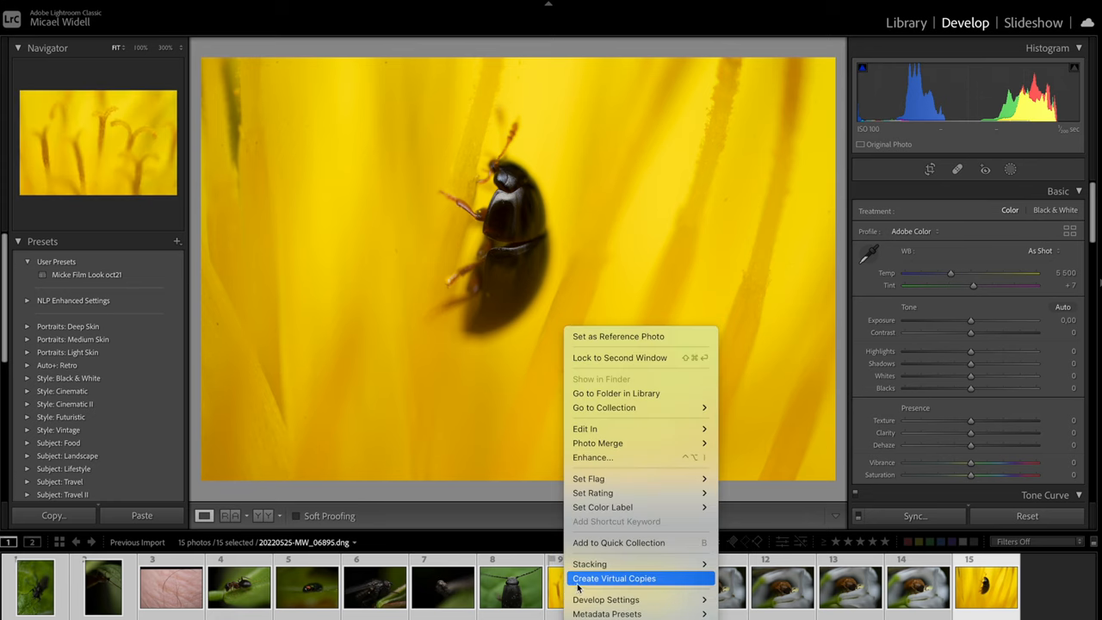
pyautogui.moveTo(606, 599)
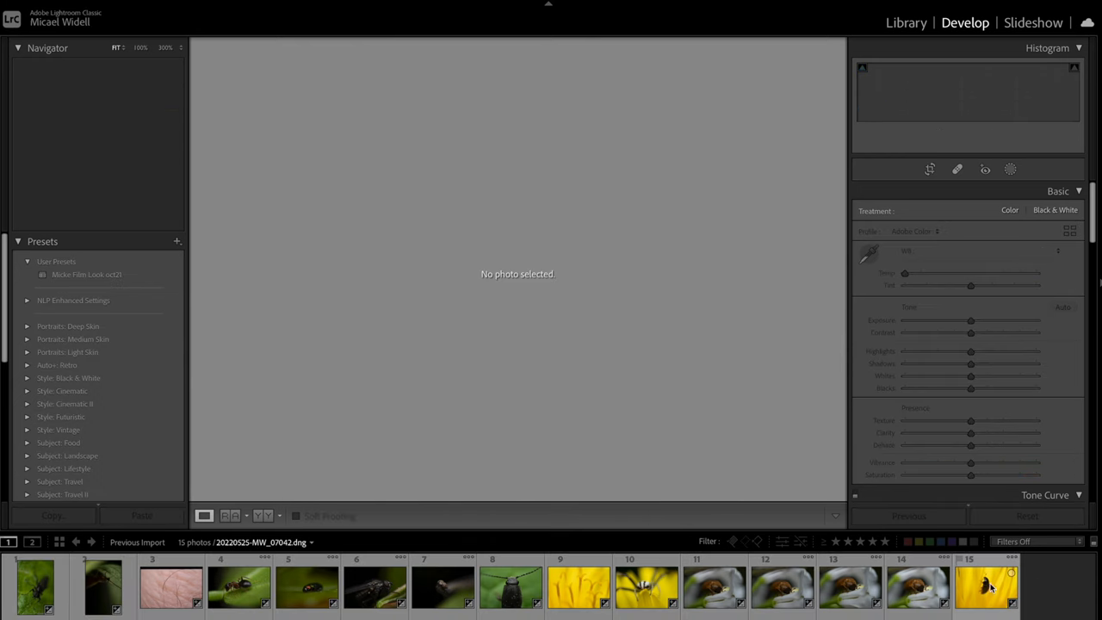
pyautogui.click(987, 585)
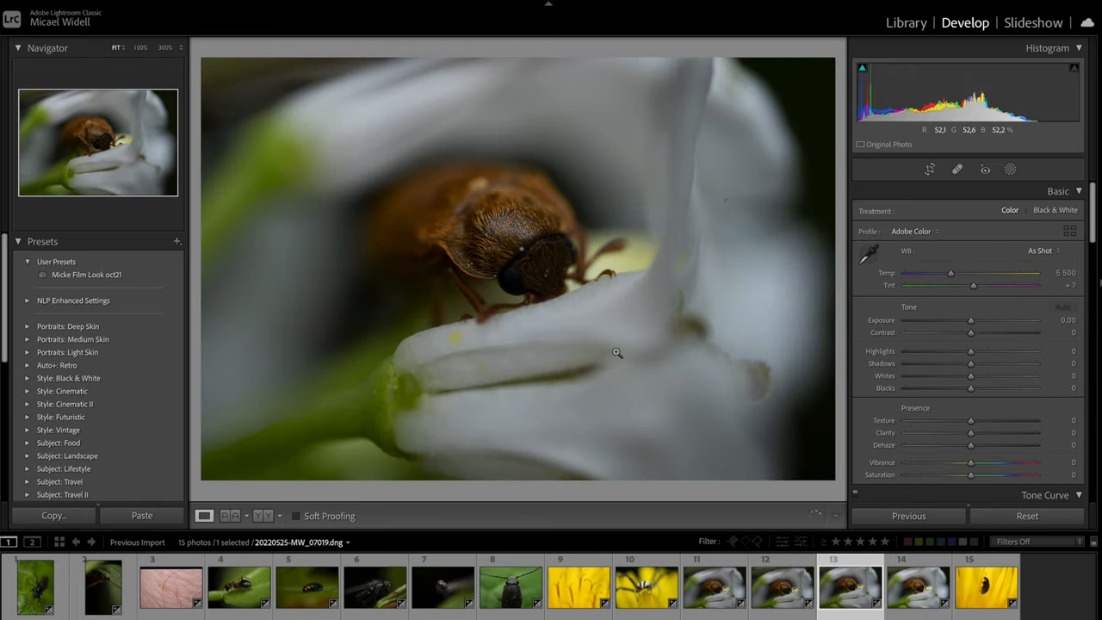
# - Select thumbnail 8, the black beetle on green photo
pyautogui.click(647, 588)
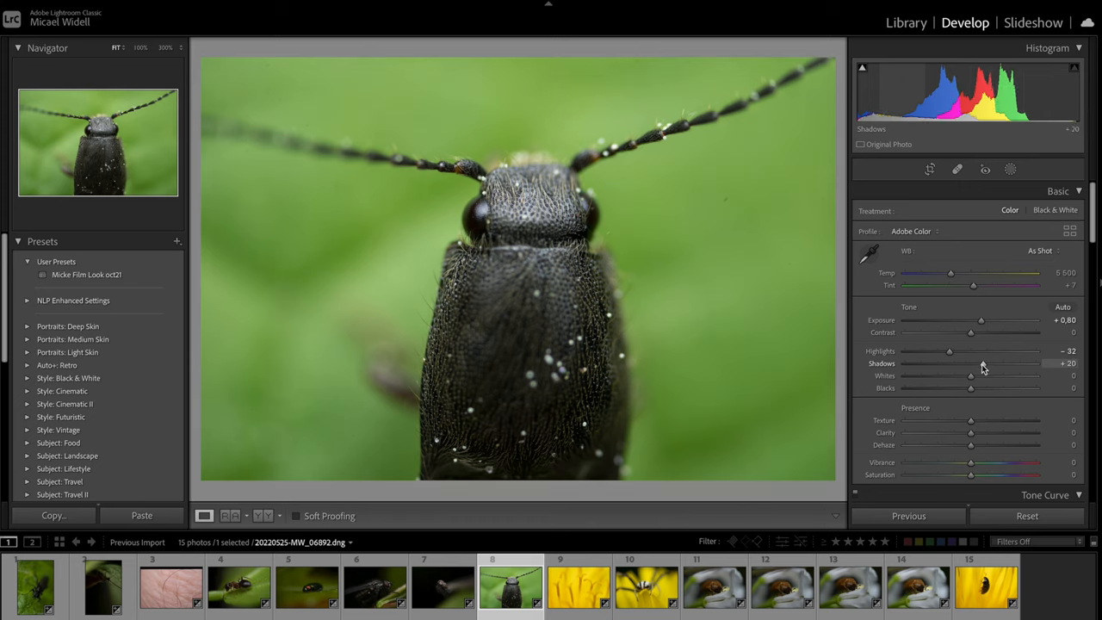
pyautogui.moveTo(893, 339)
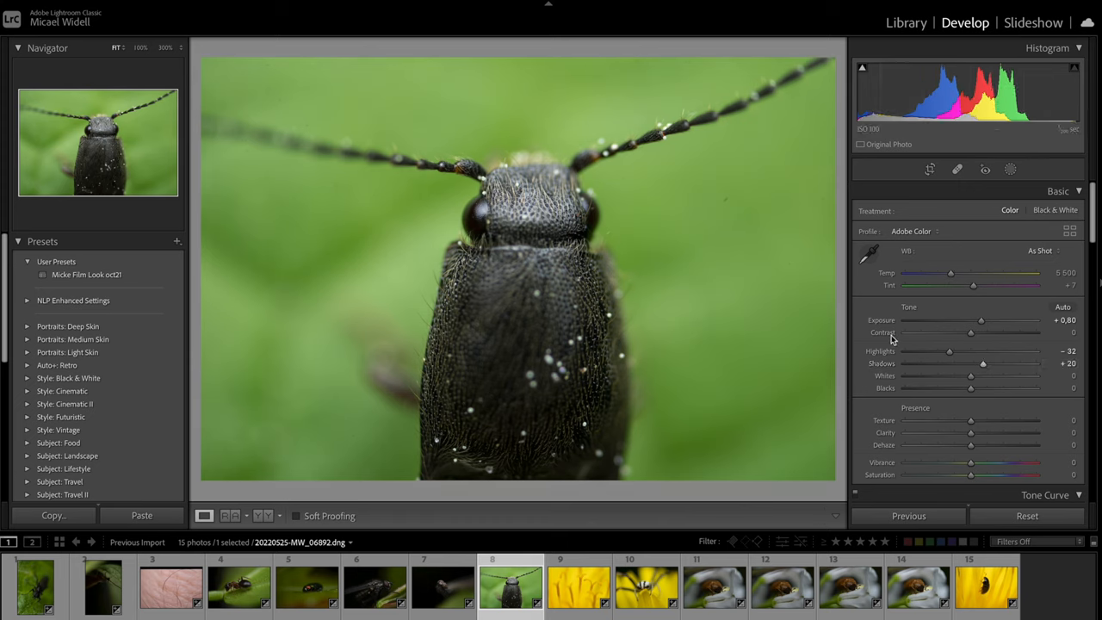